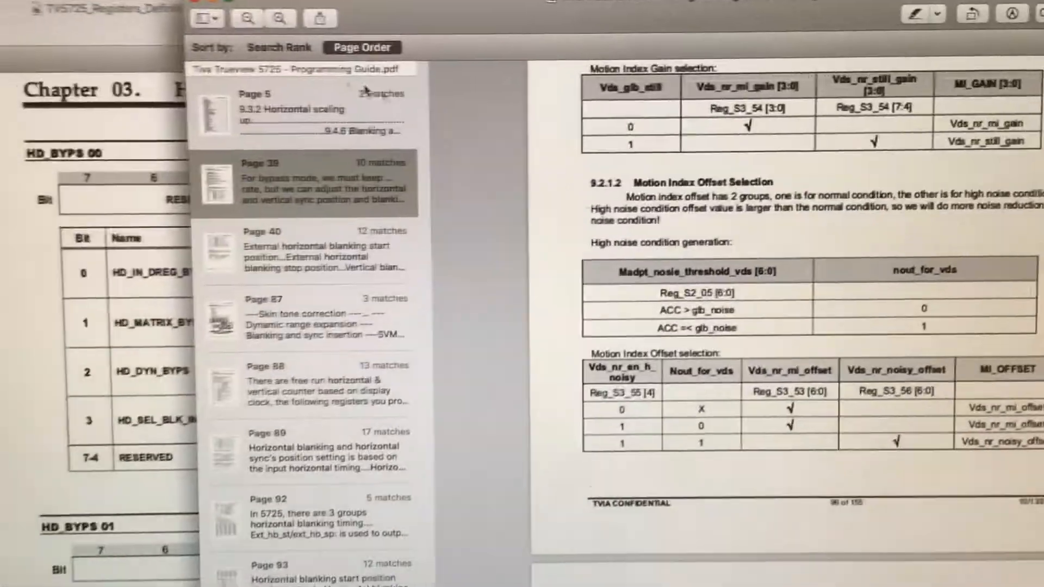
- Search the programming guide PDF for 'dynamic range' to list matching pages
type("dynamic range")
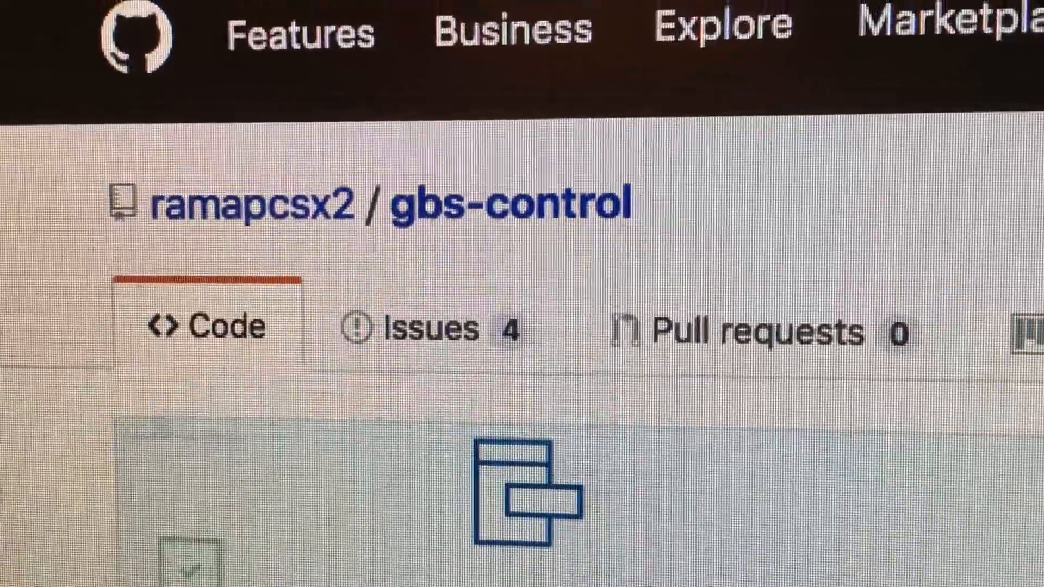
- Scroll through the gbs-control repository file list past gbs-control.ino and the ntsc presets
scroll("down", 3)
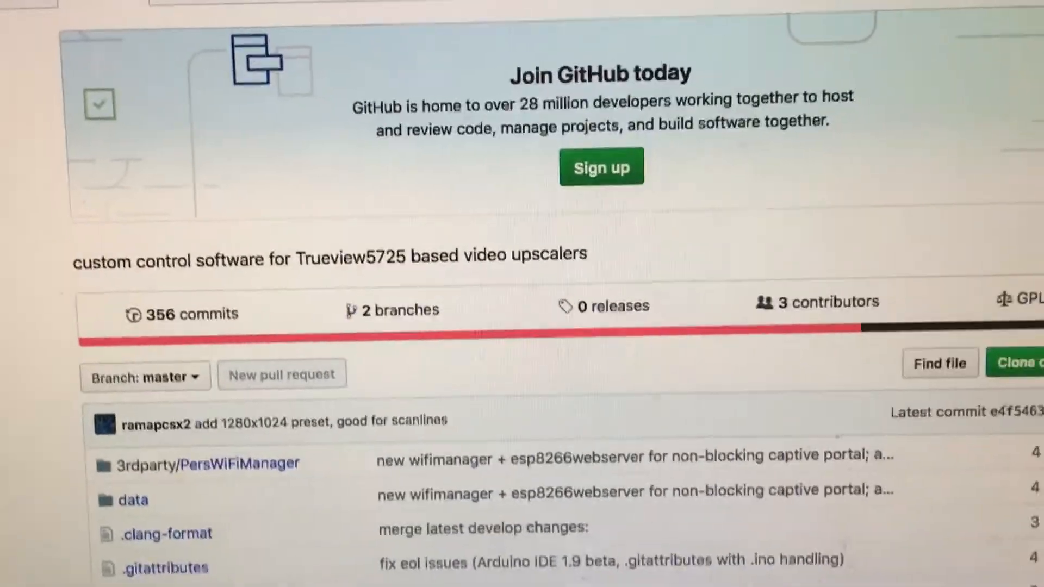
scroll("down", 3)
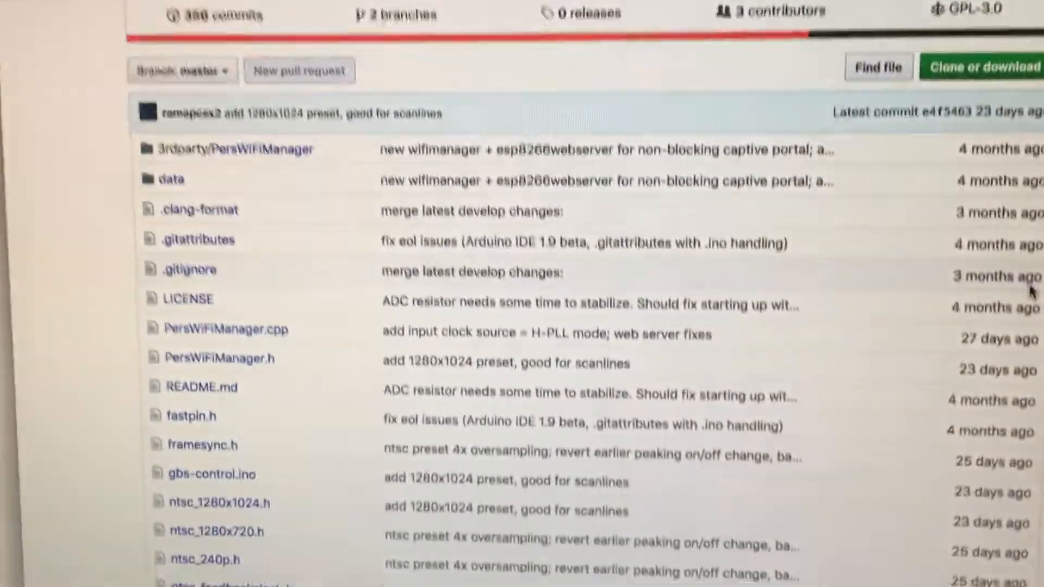
scroll("down", 3)
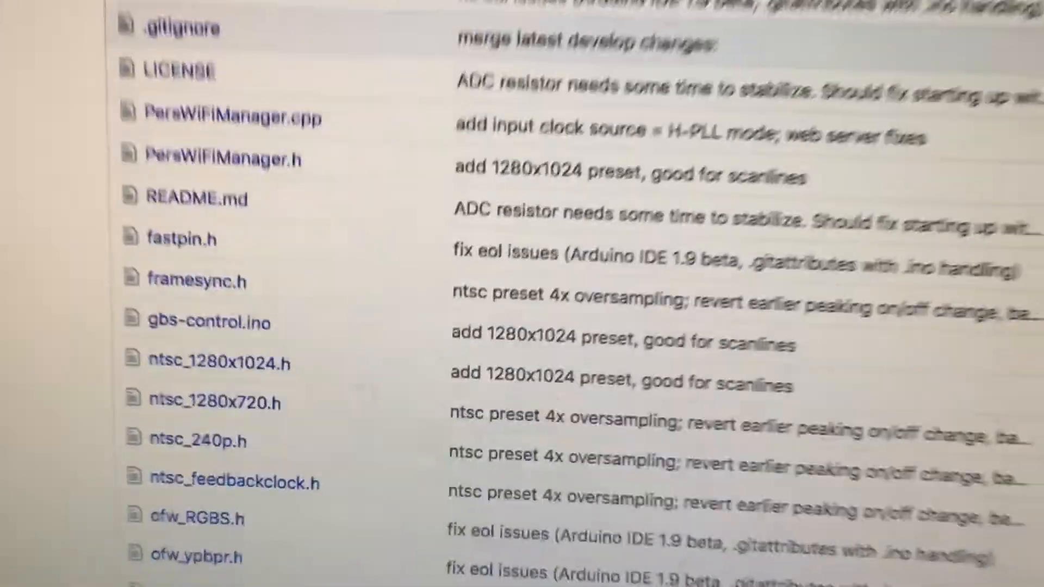
scroll("down", 3)
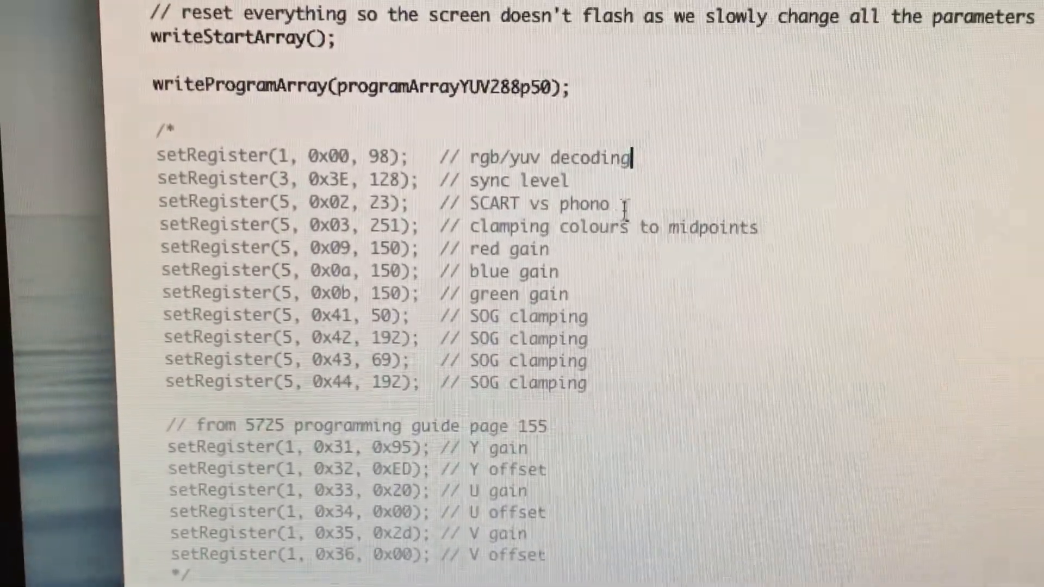
- Place the cursor in the setRegister comment block and scroll down through videoYUV()
double_click(511, 179)
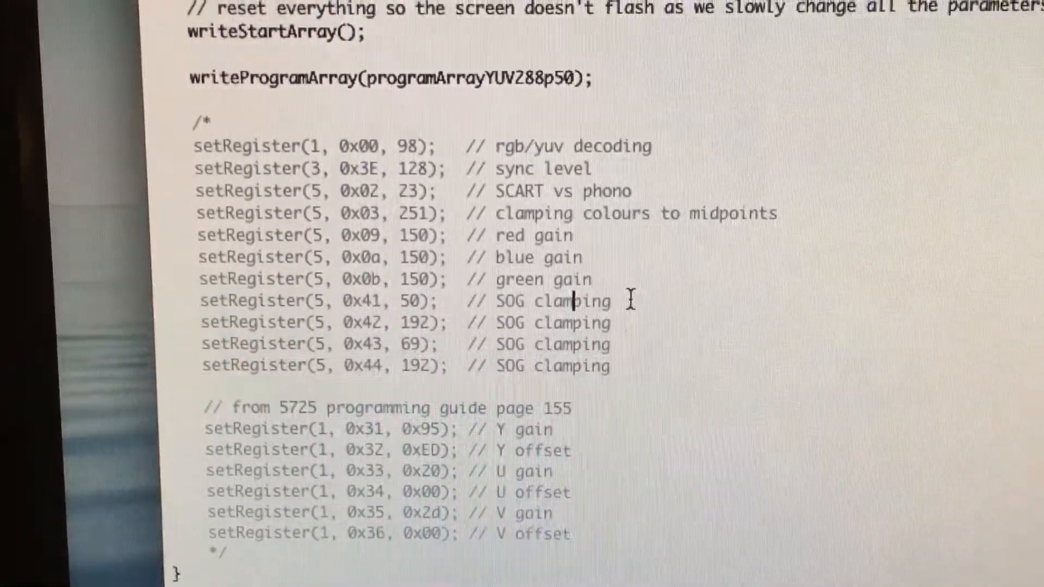
scroll("down", 3)
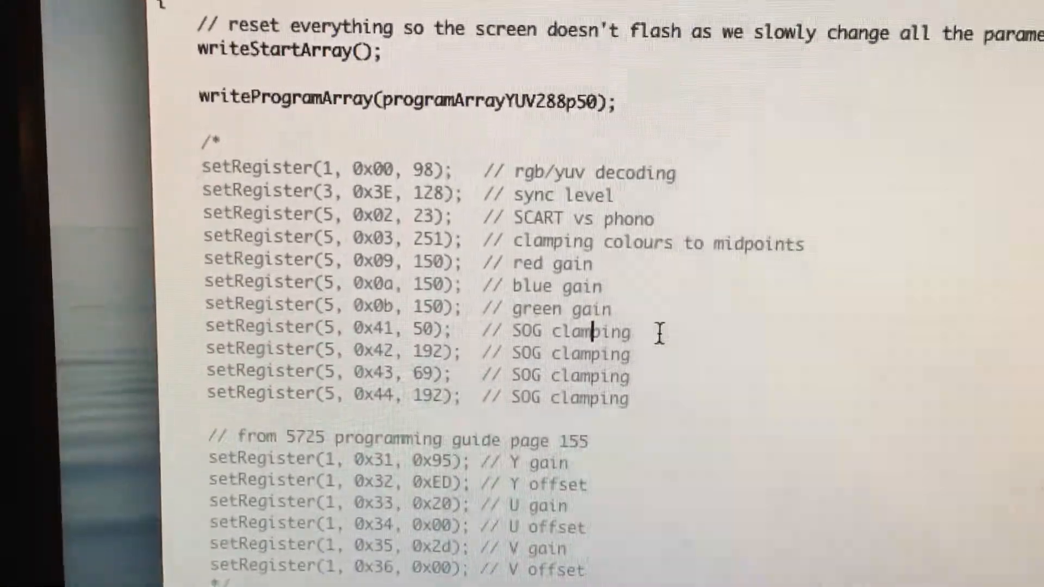
scroll("down", 3)
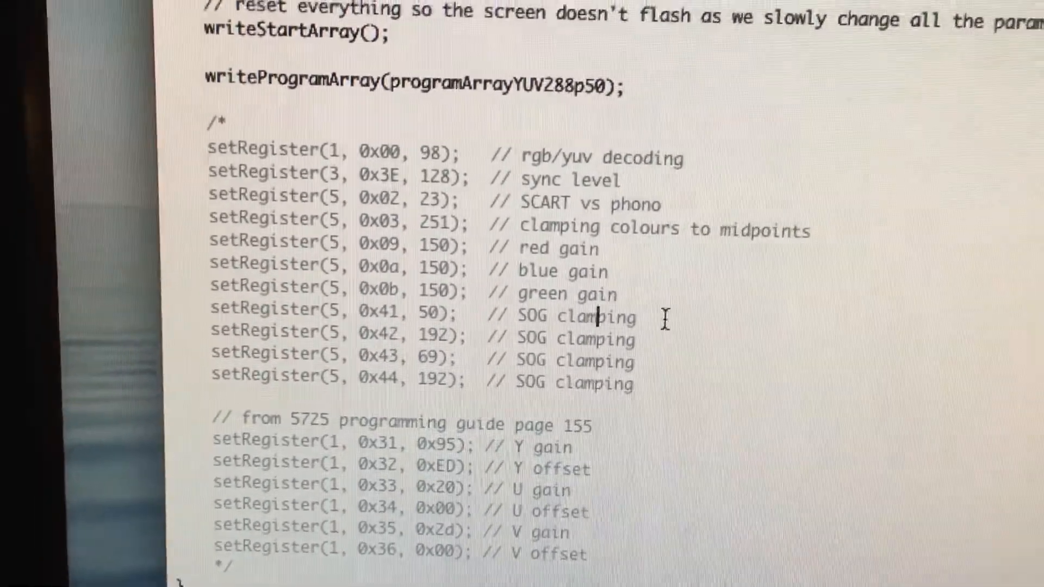
scroll("down", 3)
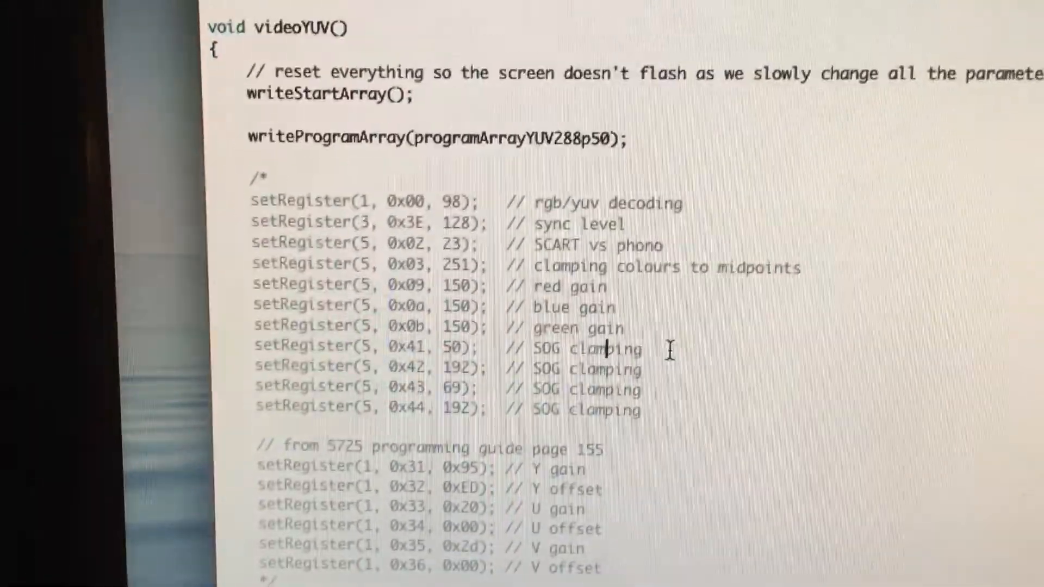
scroll("down", 3)
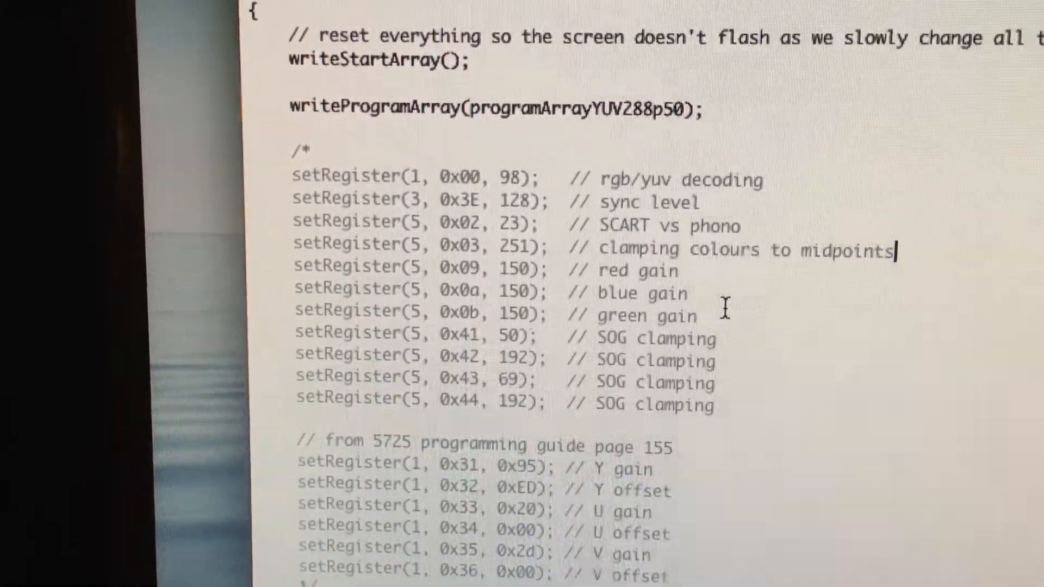
scroll("down", 3)
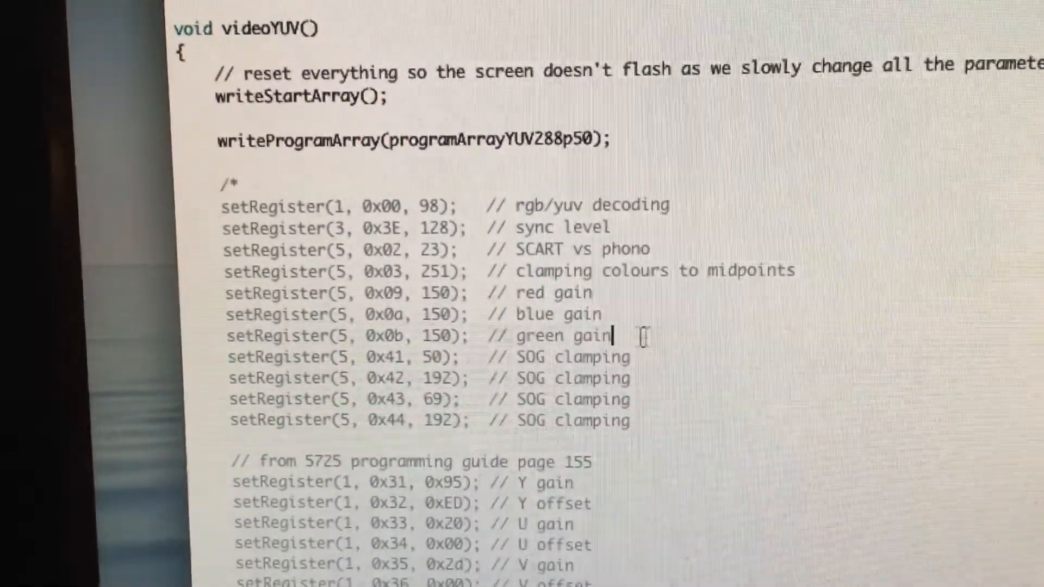
left_click_drag(226, 289, 599, 333)
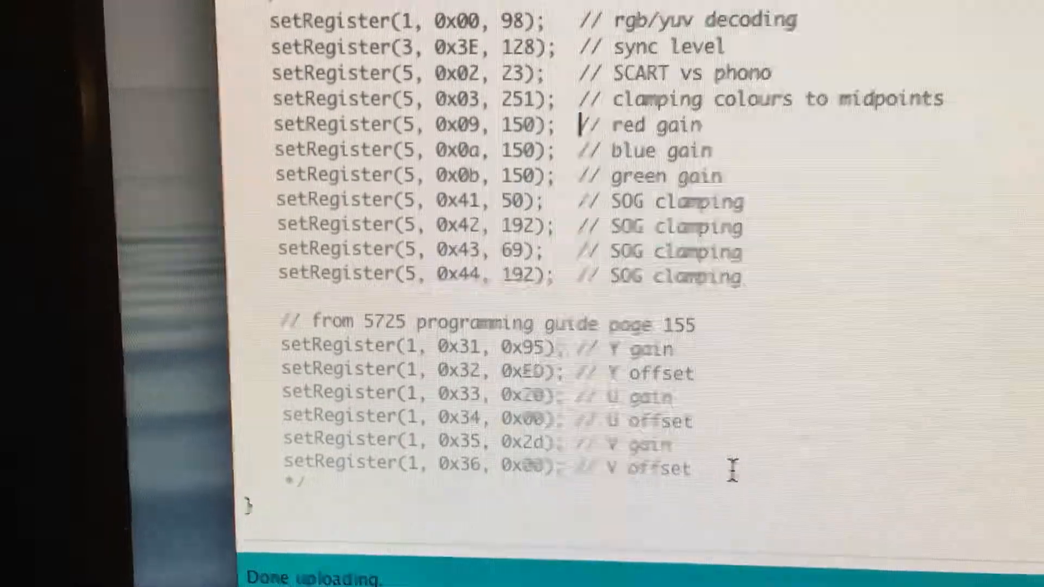
- Scroll through videoYUV() after the upload finishes, leaving its registers commented out
scroll("down", 3)
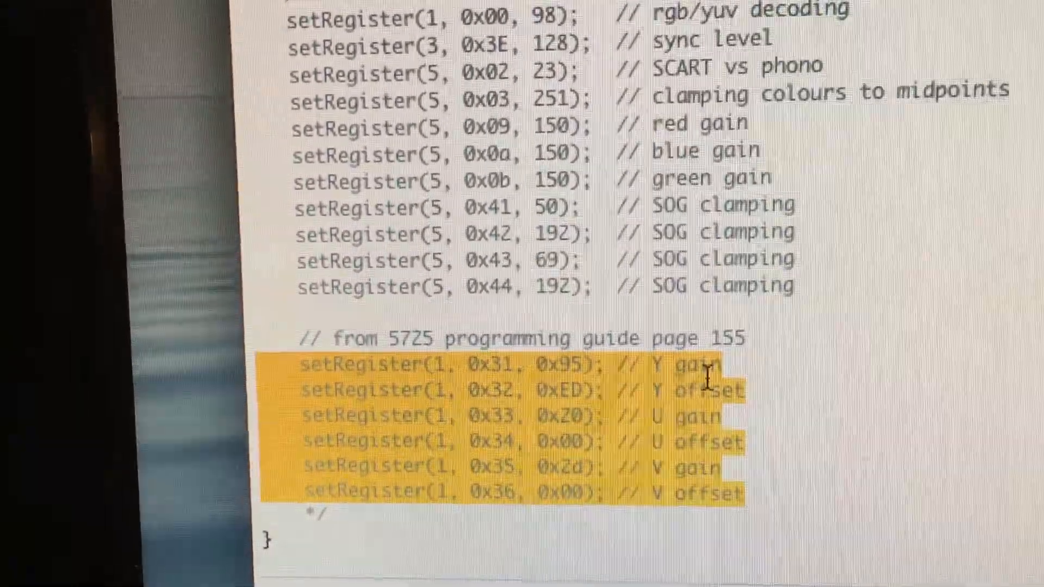
scroll("down", 3)
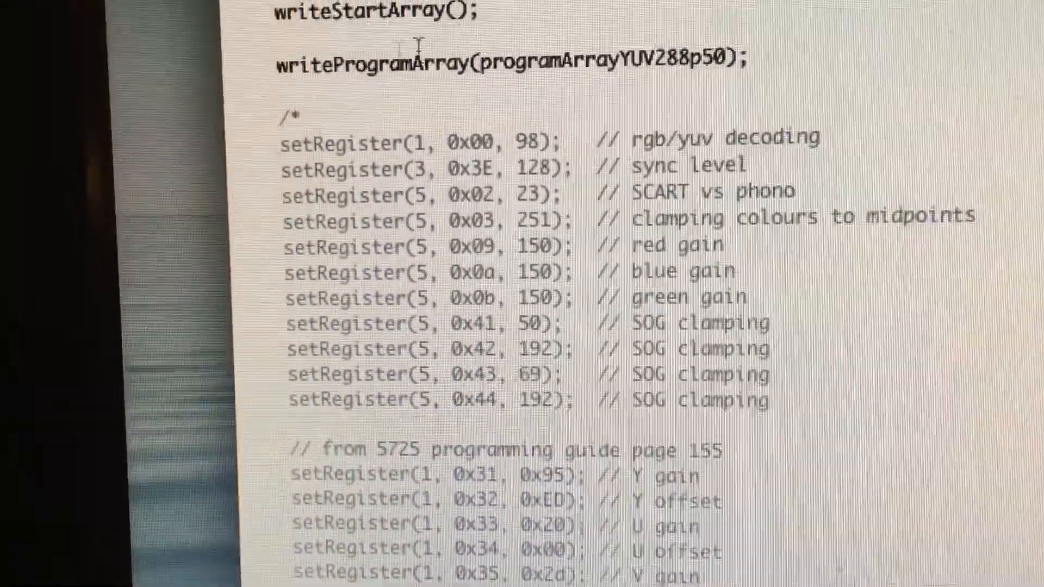